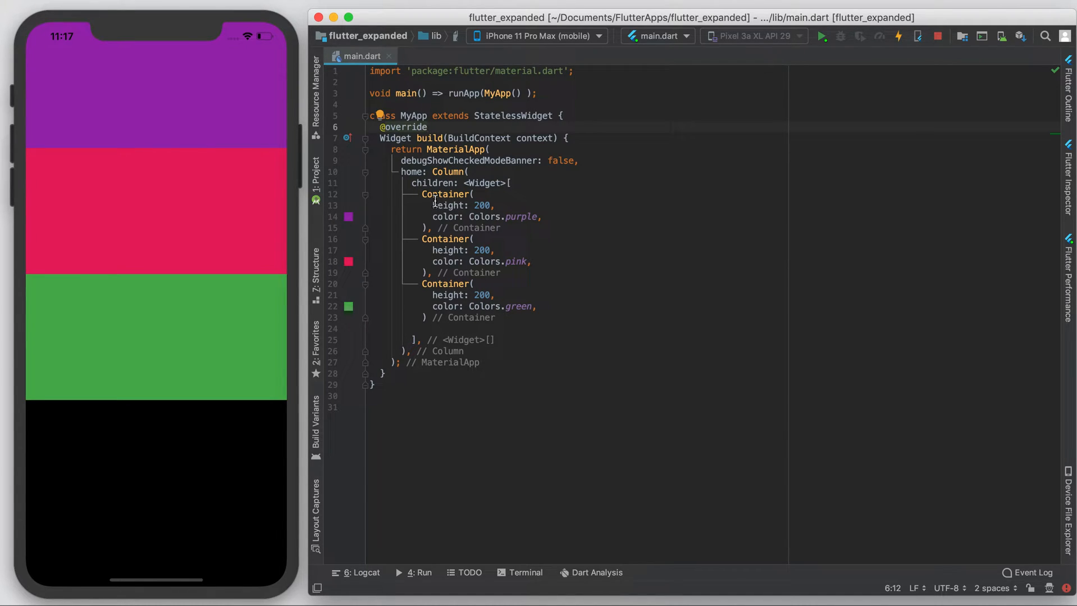
Step: Edit the Column's Container children in the editor before restructuring the purple one
double_click(445, 194)
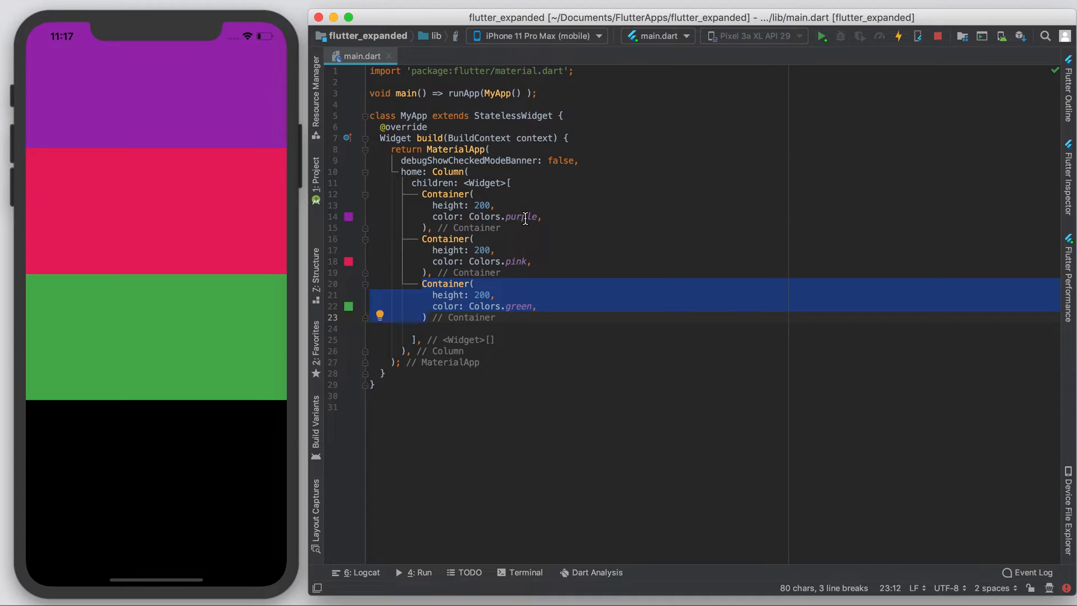
left_click(519, 307)
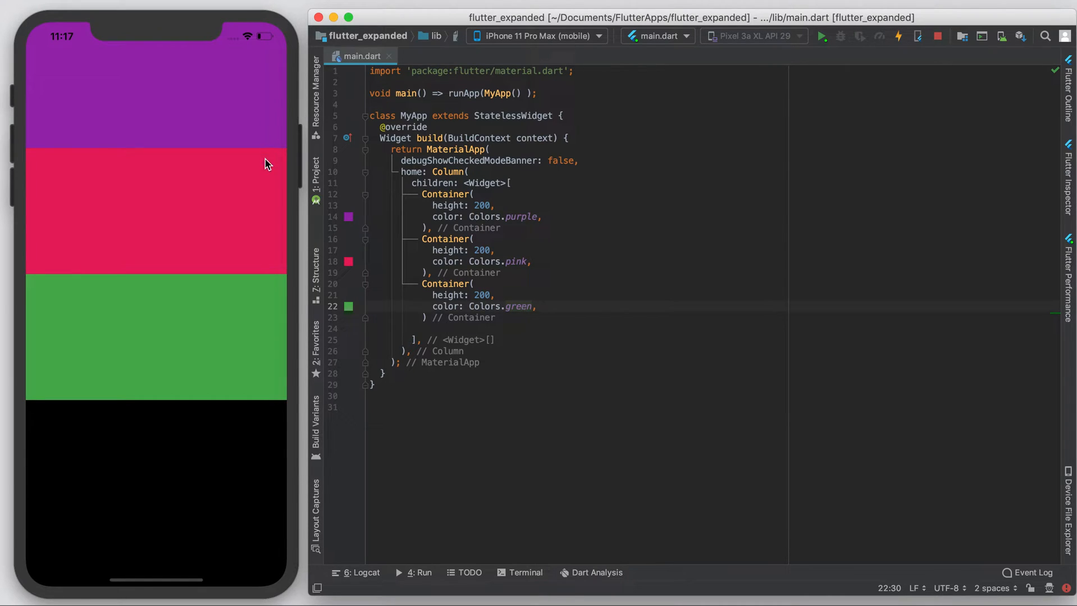
mouse_move(267, 374)
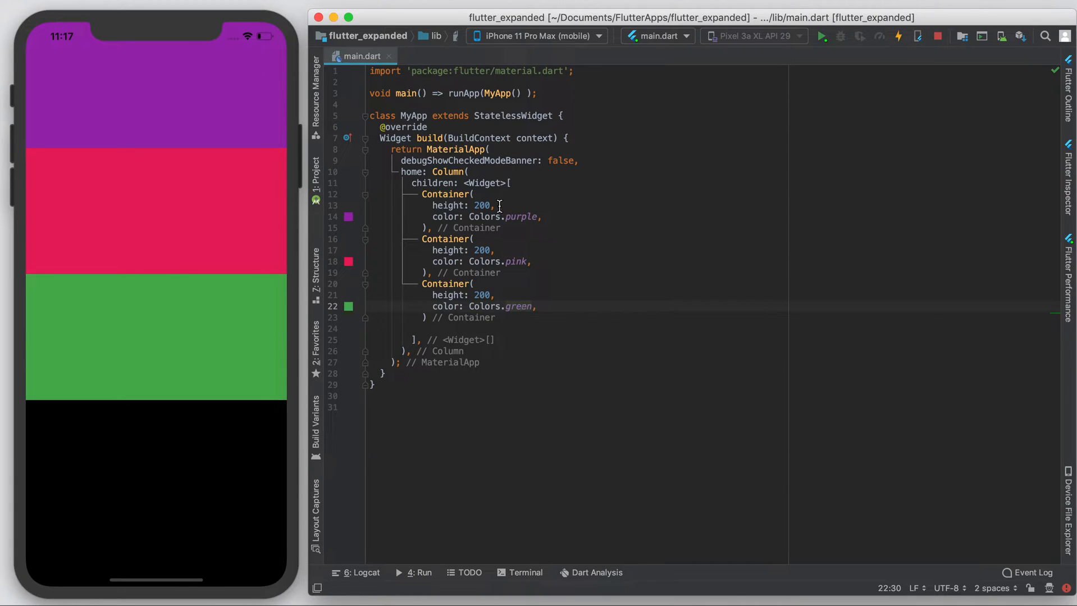
double_click(482, 250)
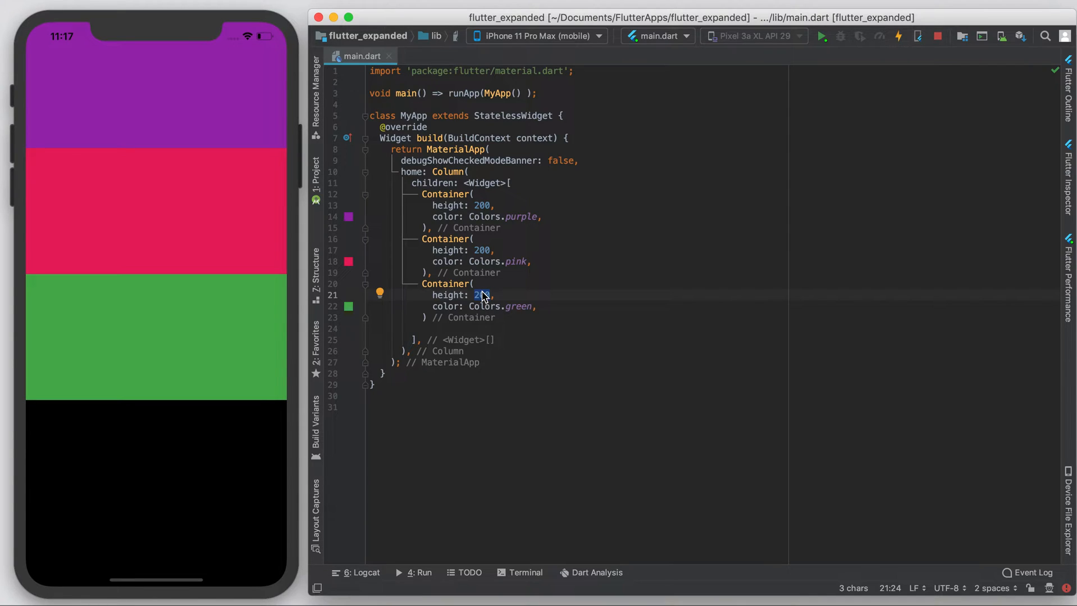
mouse_move(300, 334)
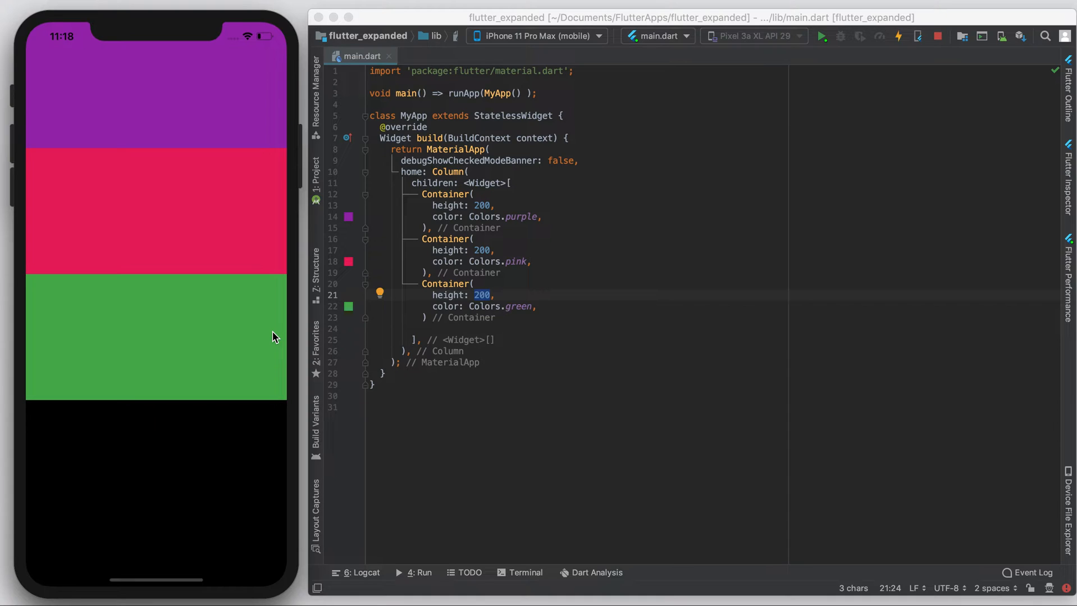
mouse_move(354, 338)
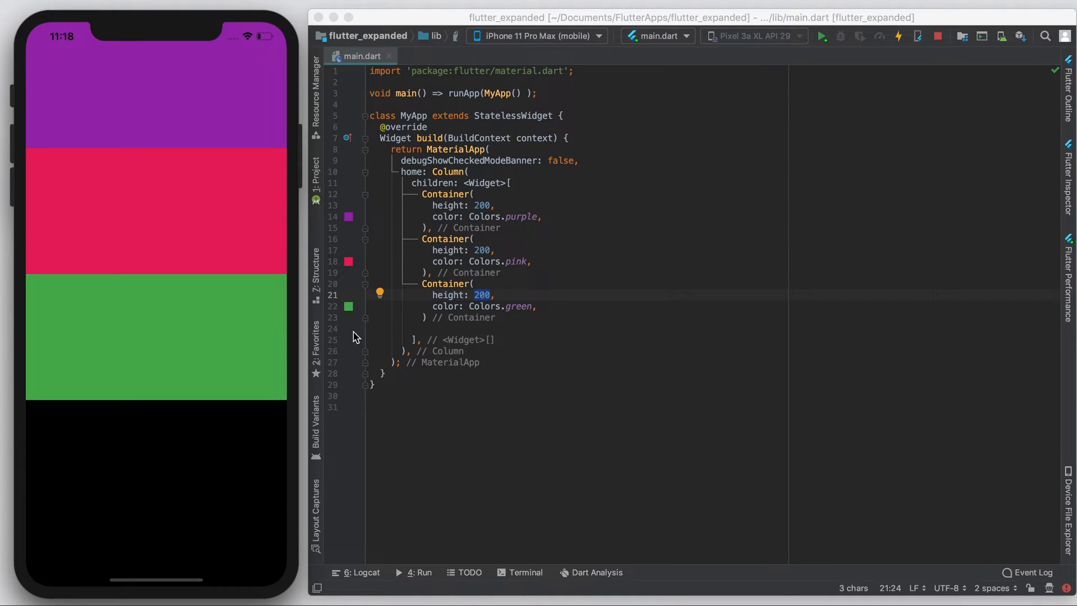
mouse_move(446, 202)
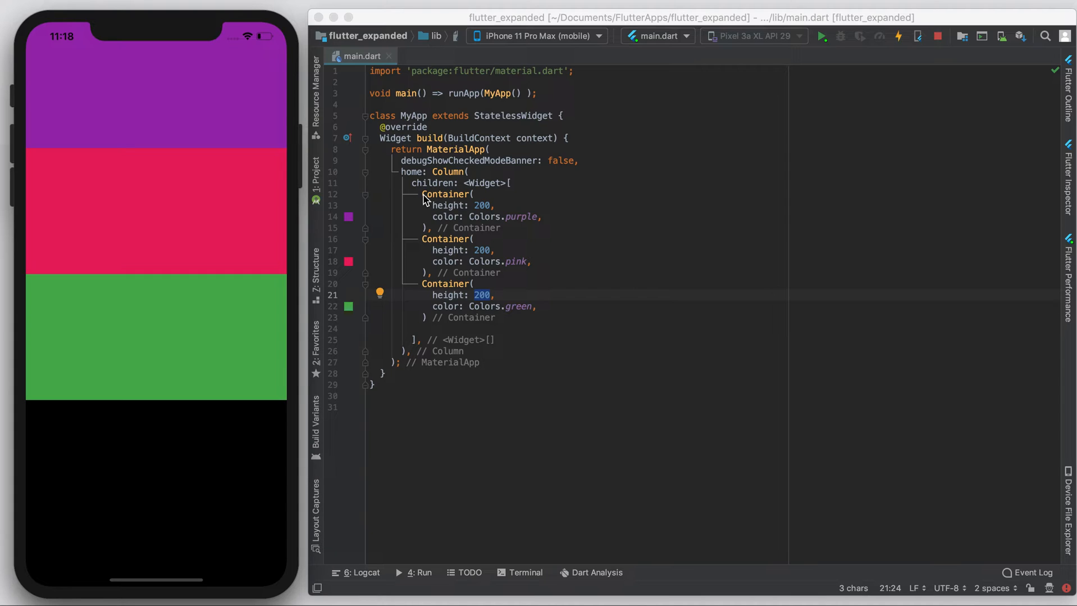
Step: Remove height: 200 from the purple Container, wrap it in Expanded, and hot reload
double_click(446, 206)
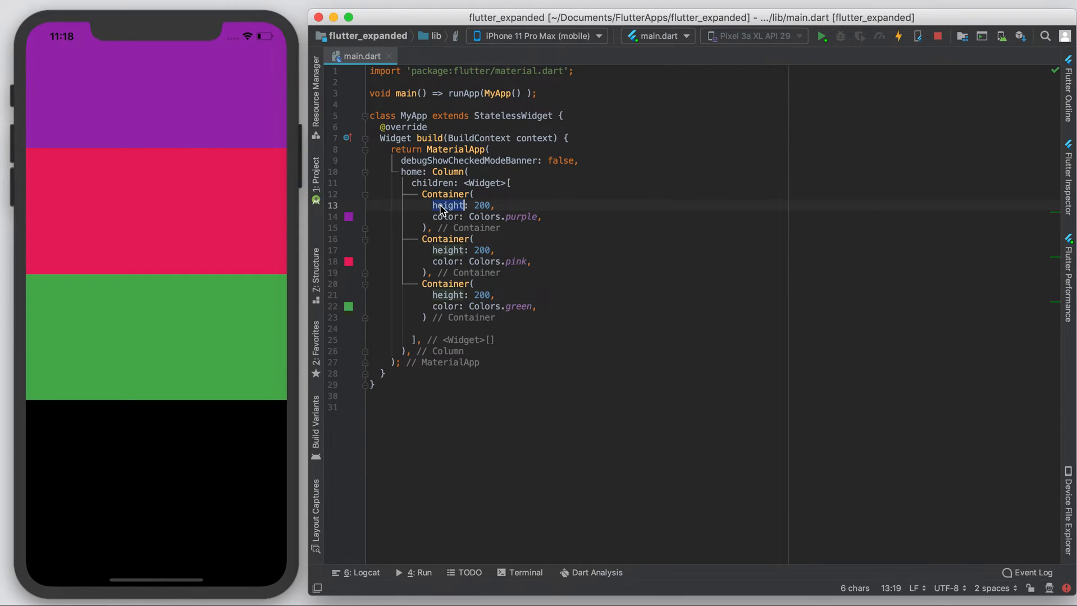
key("Delete")
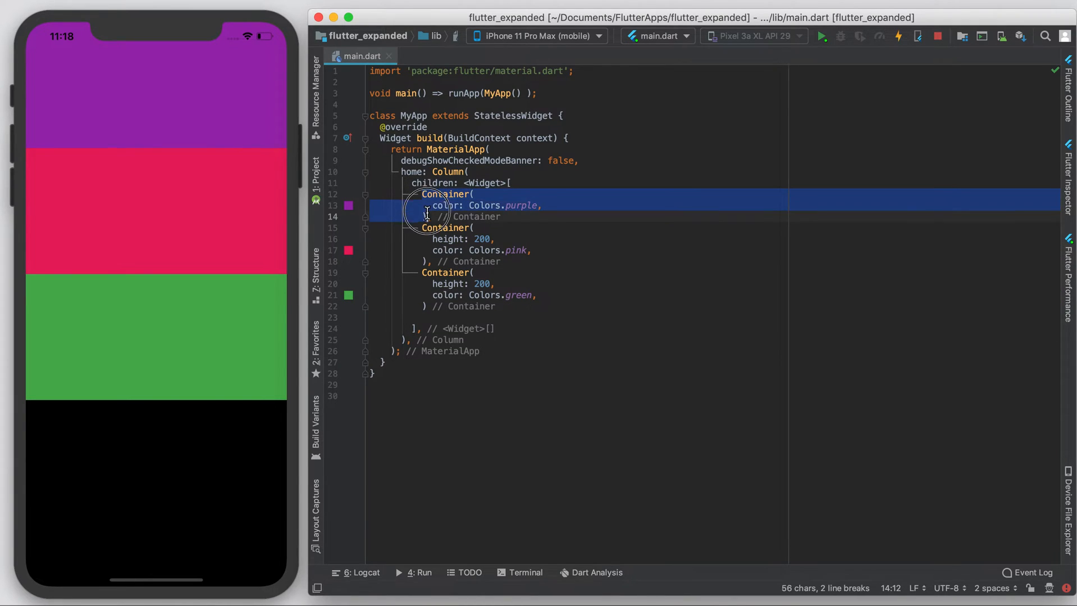
type("Expanded(")
type("child: ")
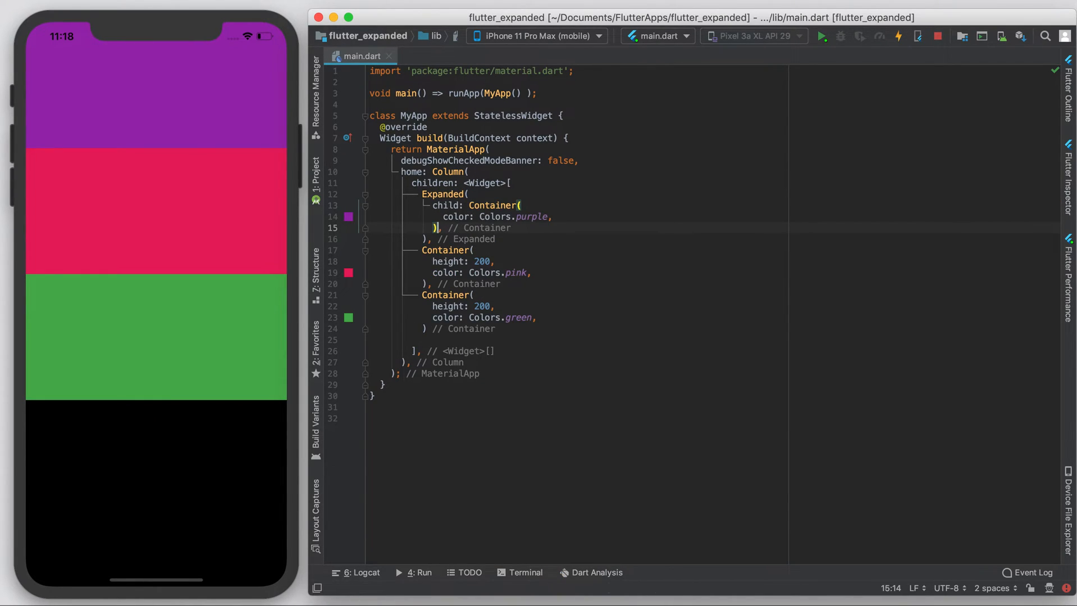
left_click(858, 36)
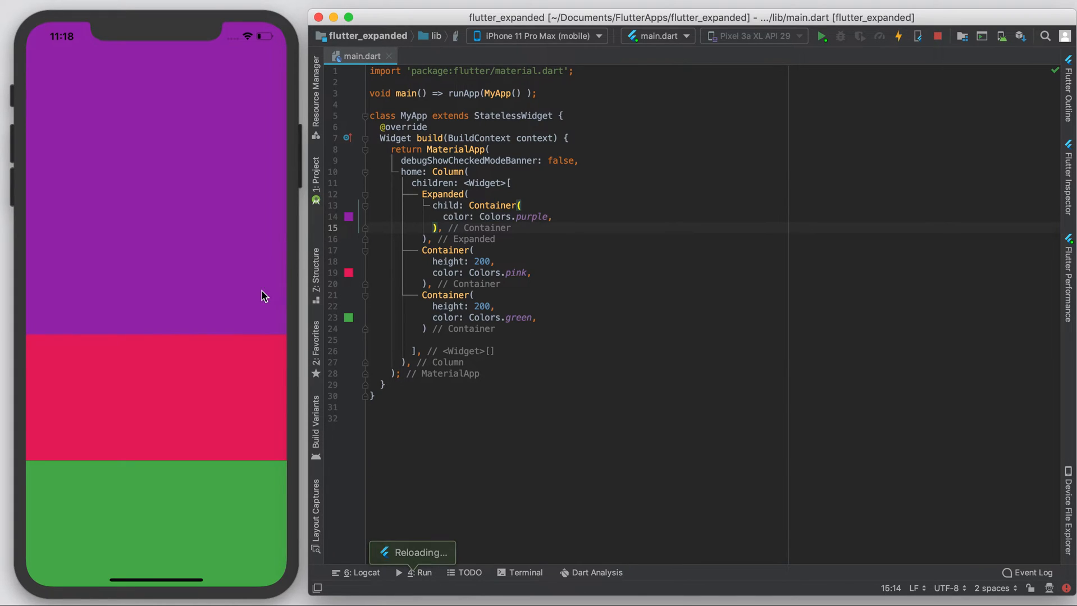
mouse_move(249, 321)
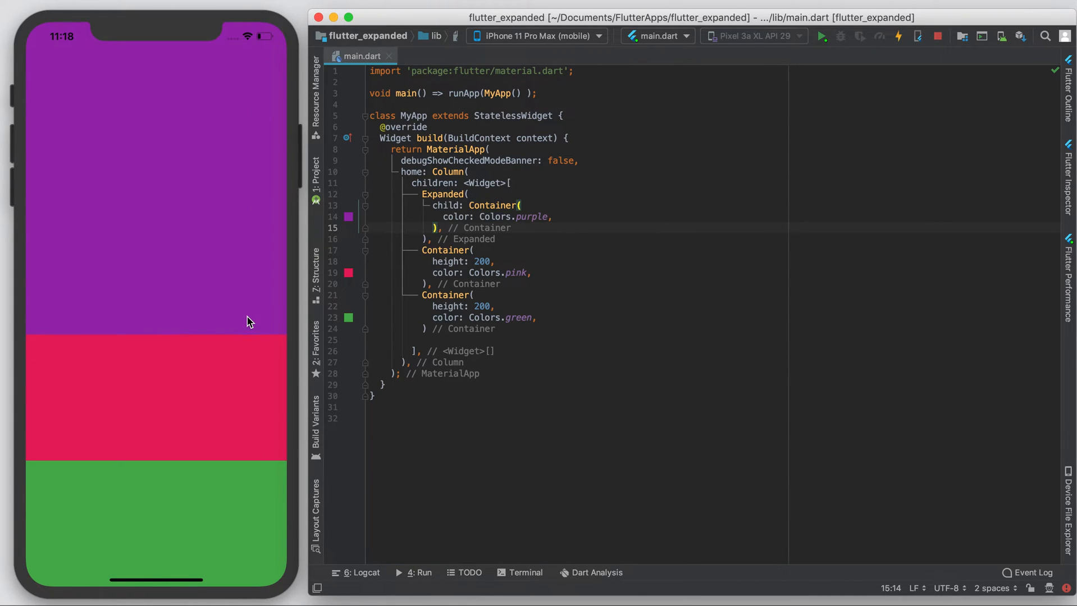
mouse_move(248, 327)
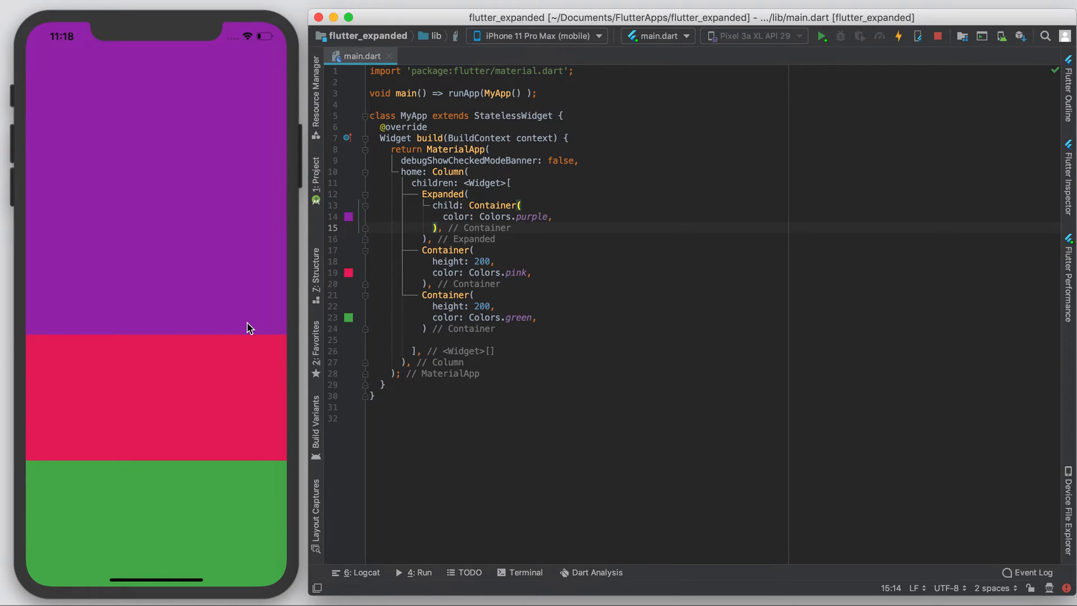
mouse_move(441, 239)
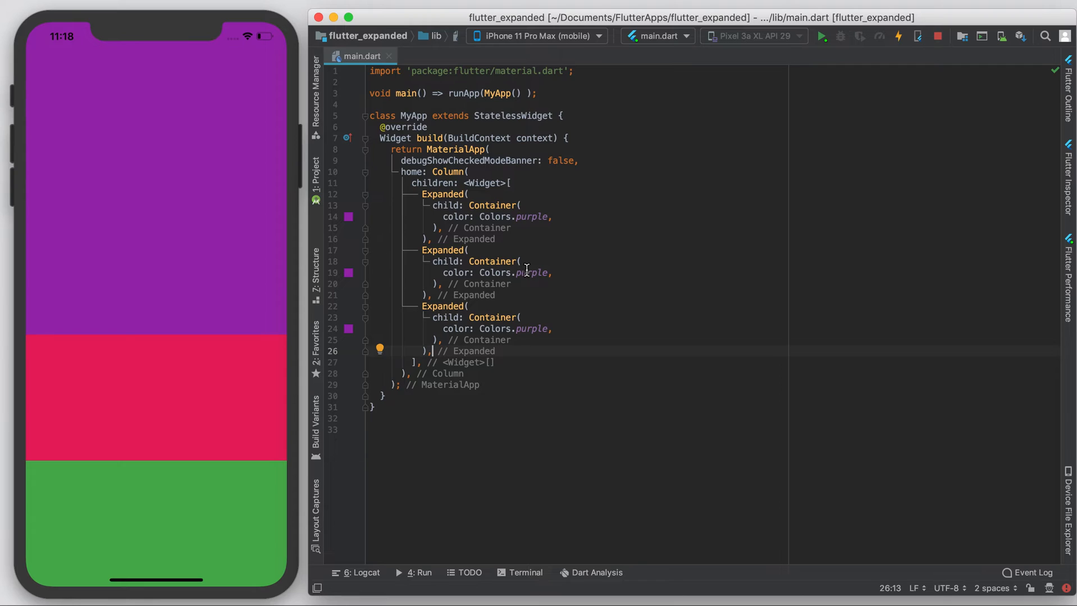
Step: Name the second and third Expanded containers pink and green instead of purple
type("pink")
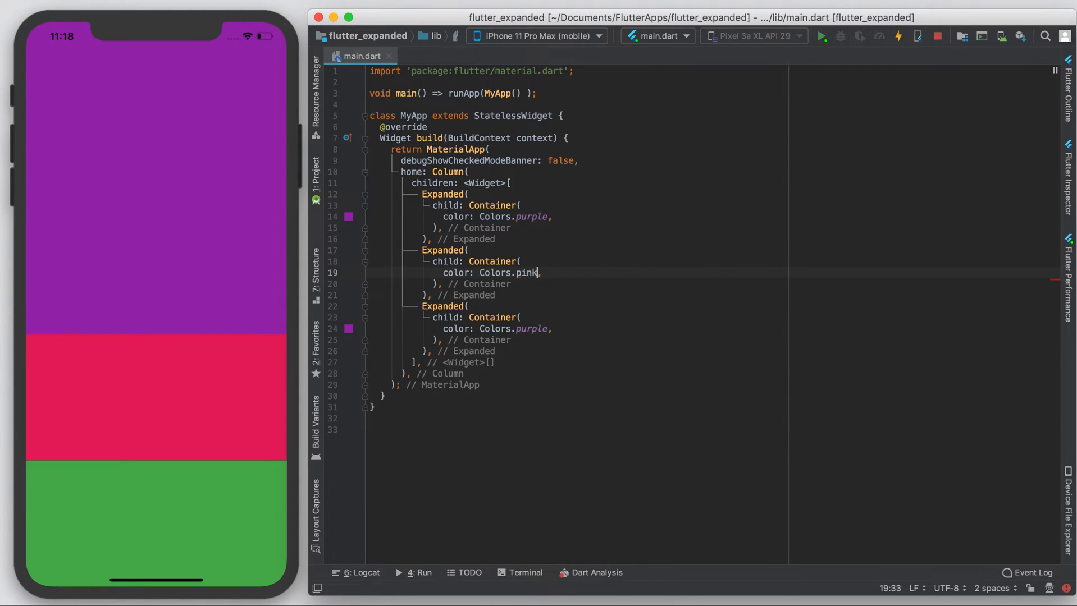
type("green")
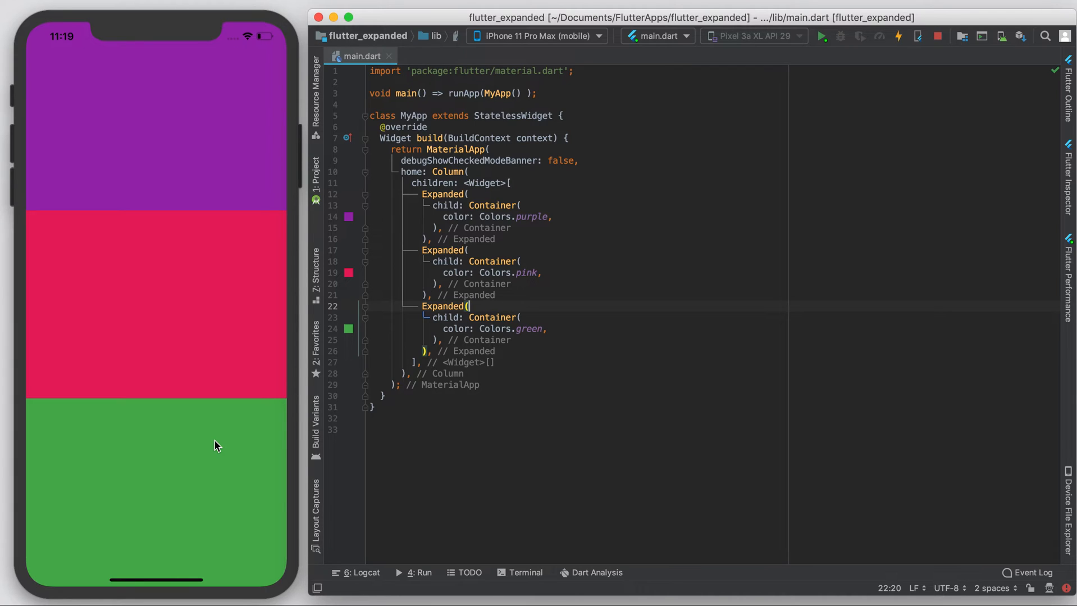
mouse_move(357, 446)
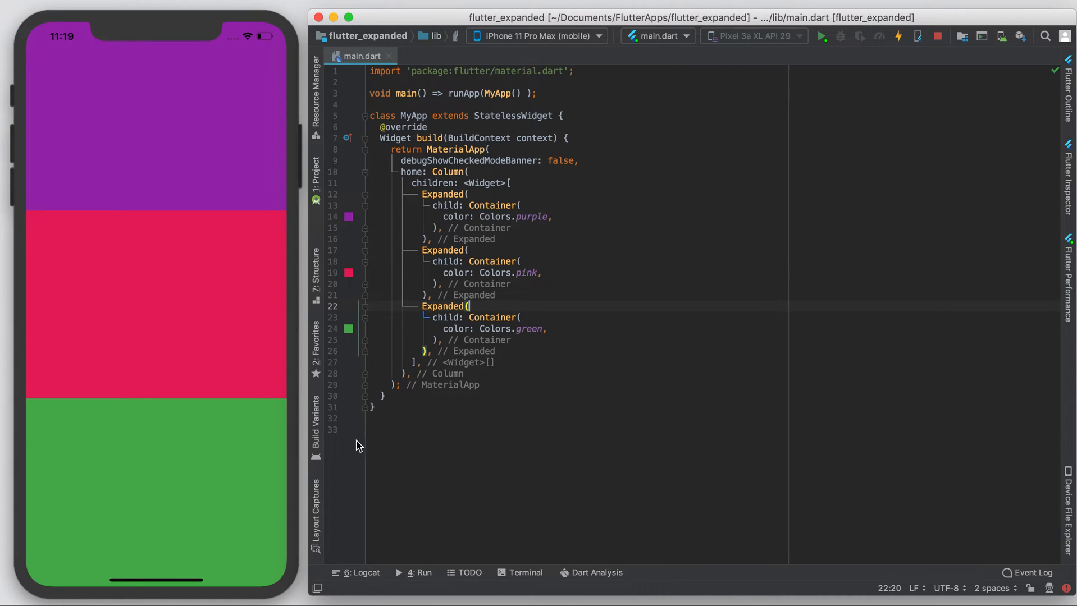
mouse_move(483, 311)
type("purpl")
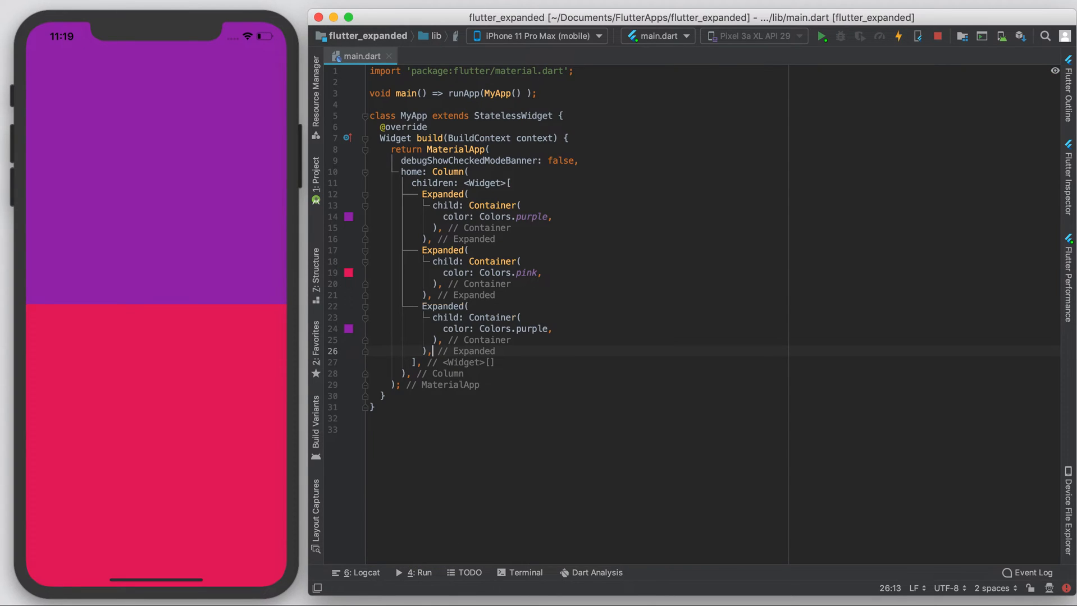
double_click(532, 328)
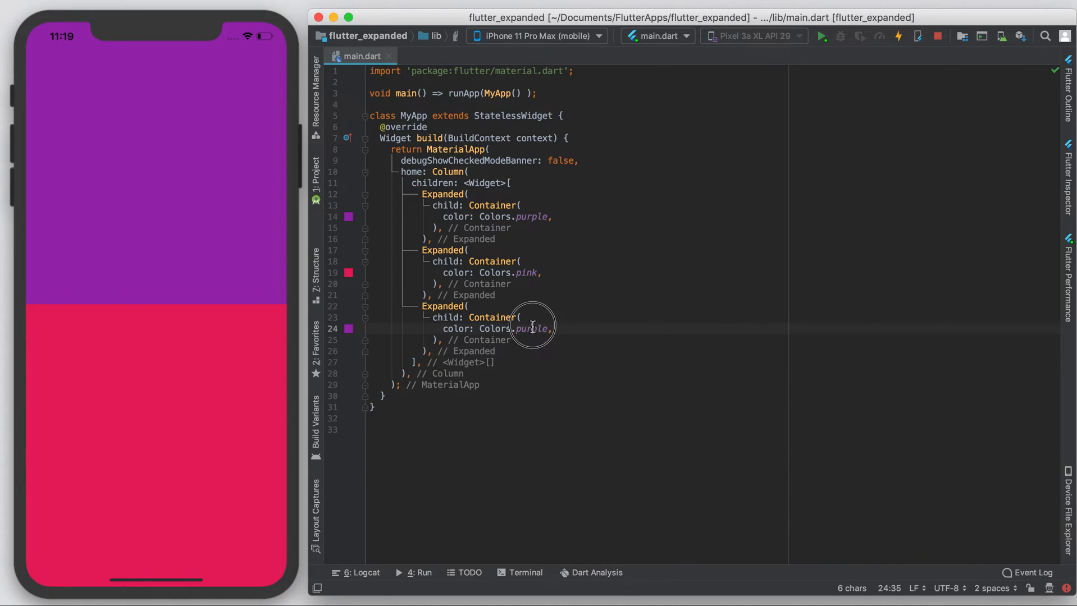
type("green")
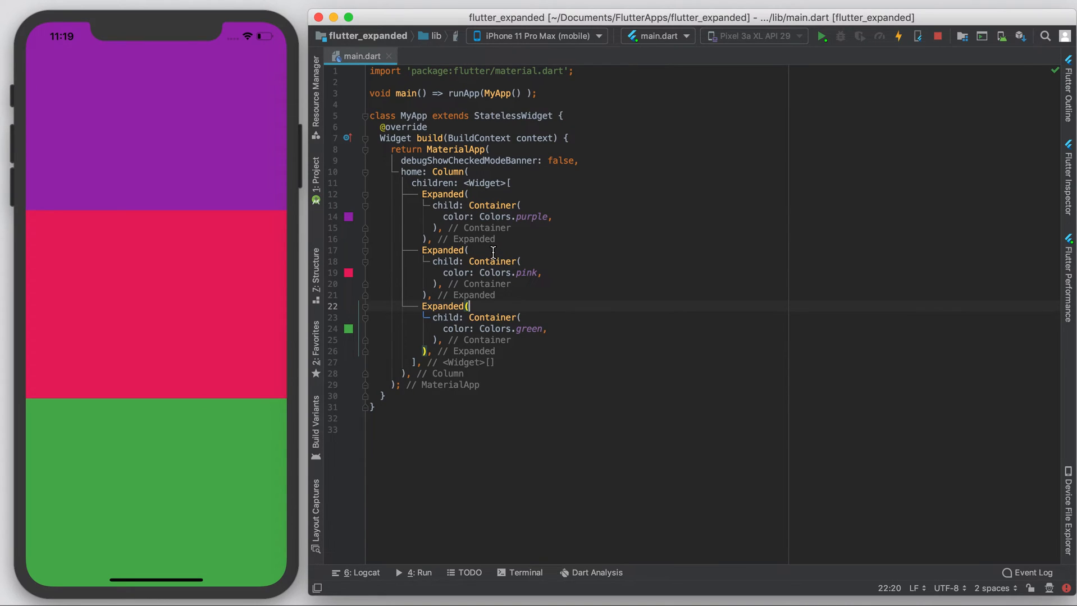
Step: Start a flex property inside the pink container's Expanded
left_click(489, 250)
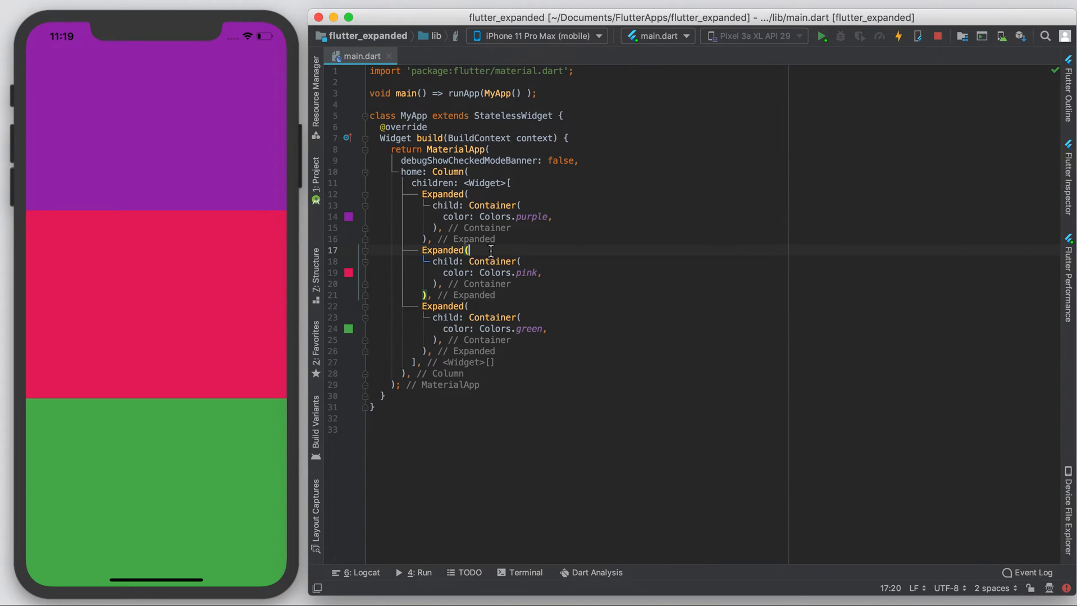
type("flex: ,")
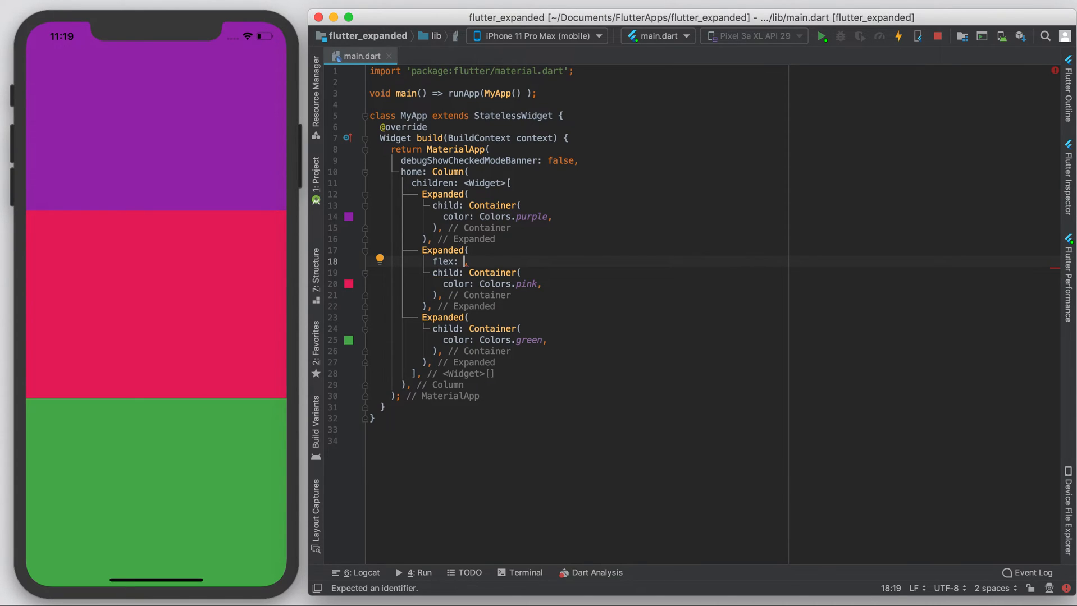
mouse_move(472, 207)
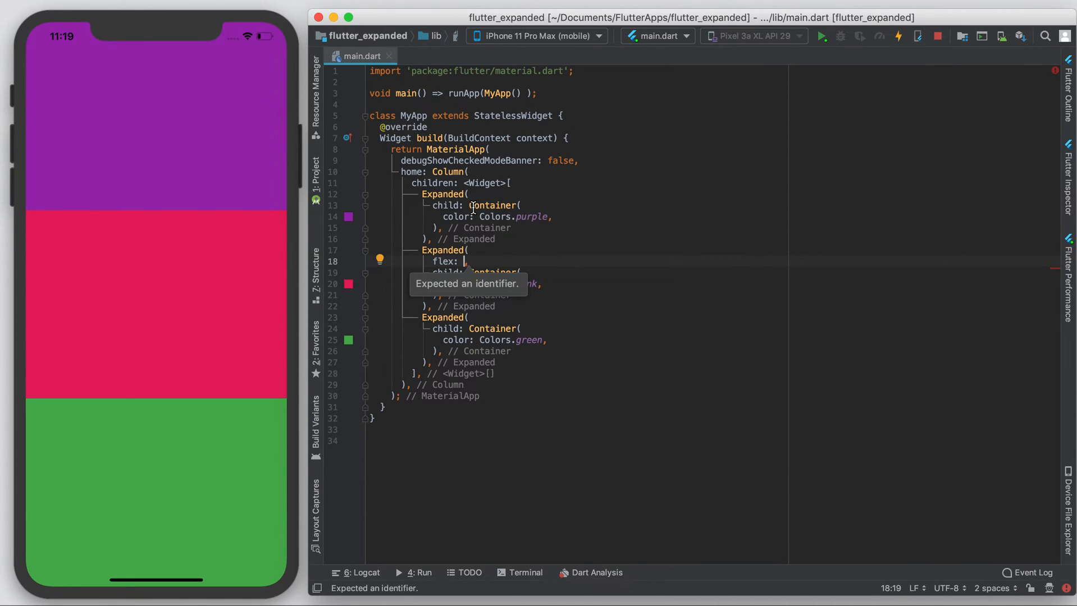
mouse_move(483, 337)
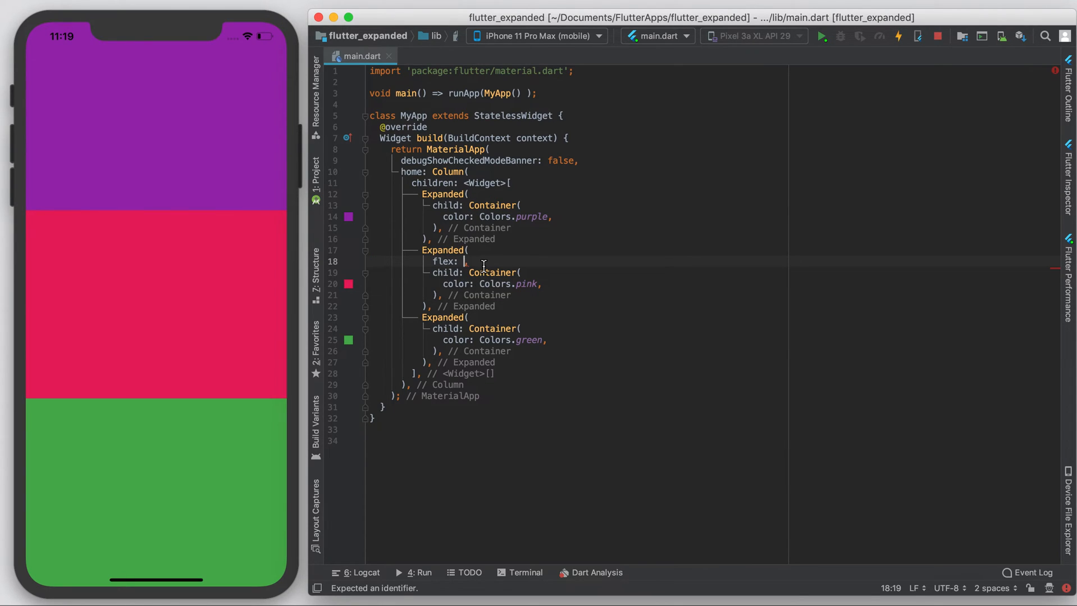
Step: Set the pink Expanded's flex to 2, then try 3, reloading the simulator
type("2")
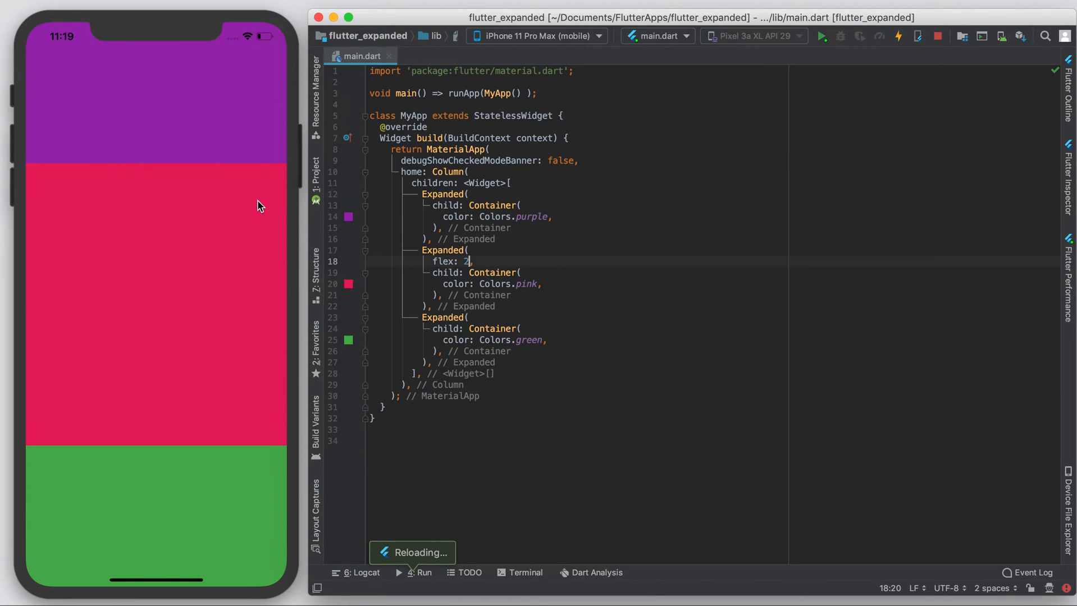
mouse_move(249, 268)
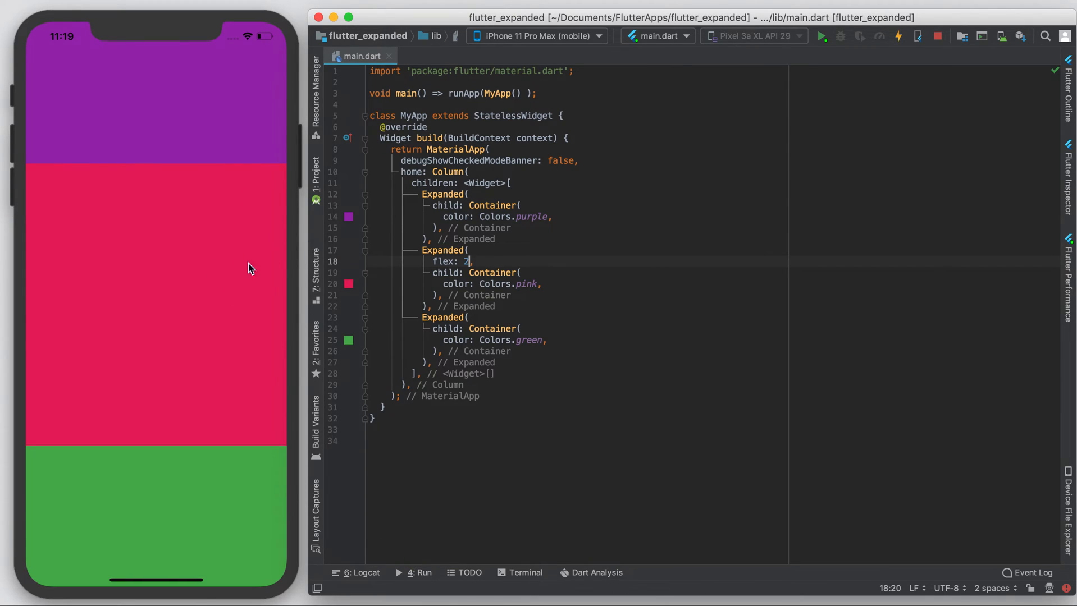
mouse_move(258, 517)
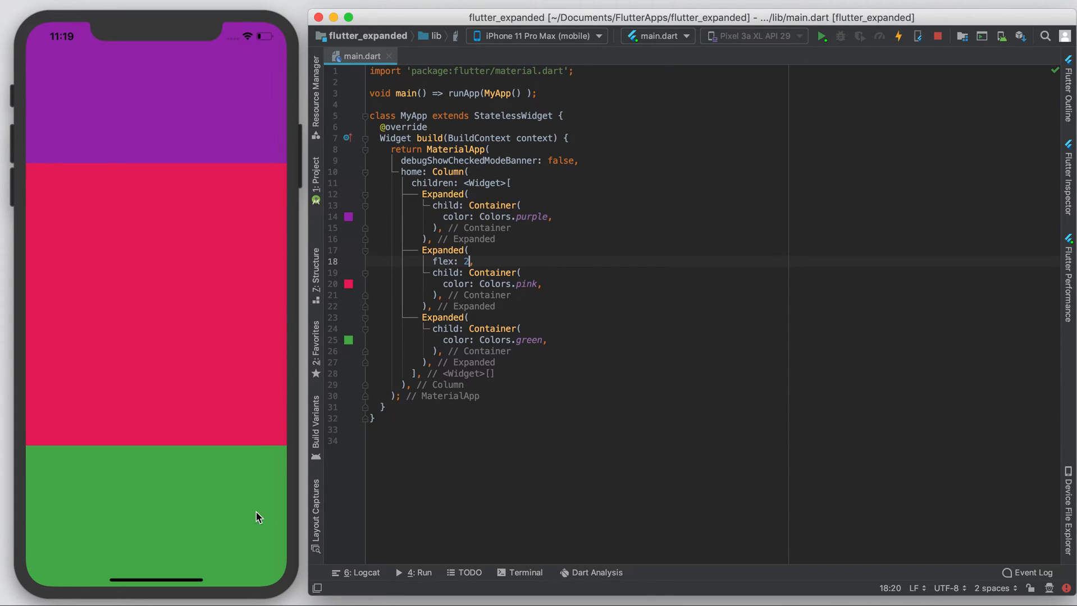
mouse_move(261, 558)
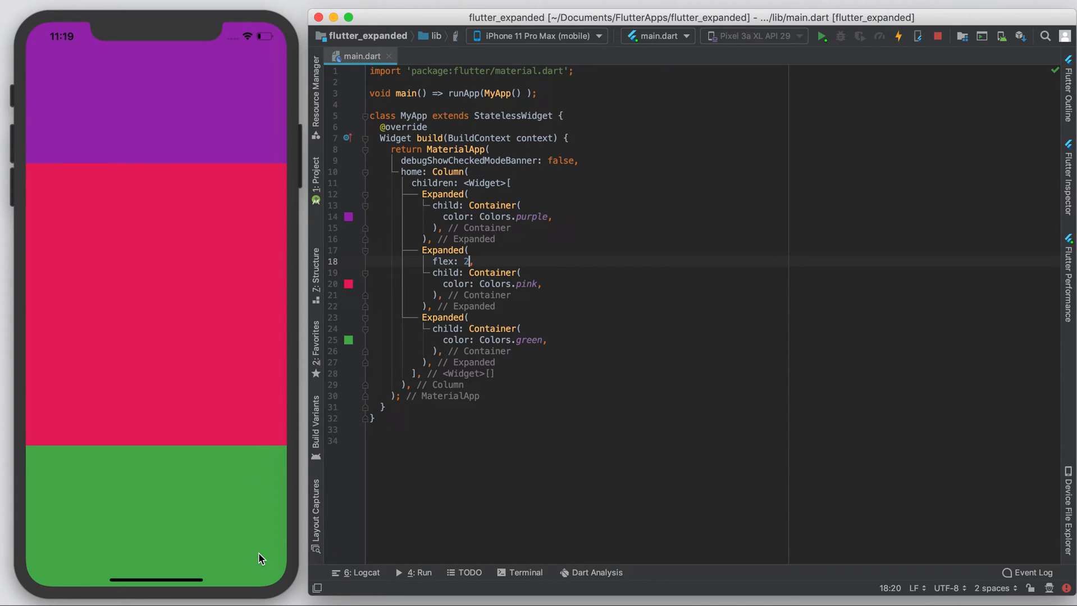
type("3")
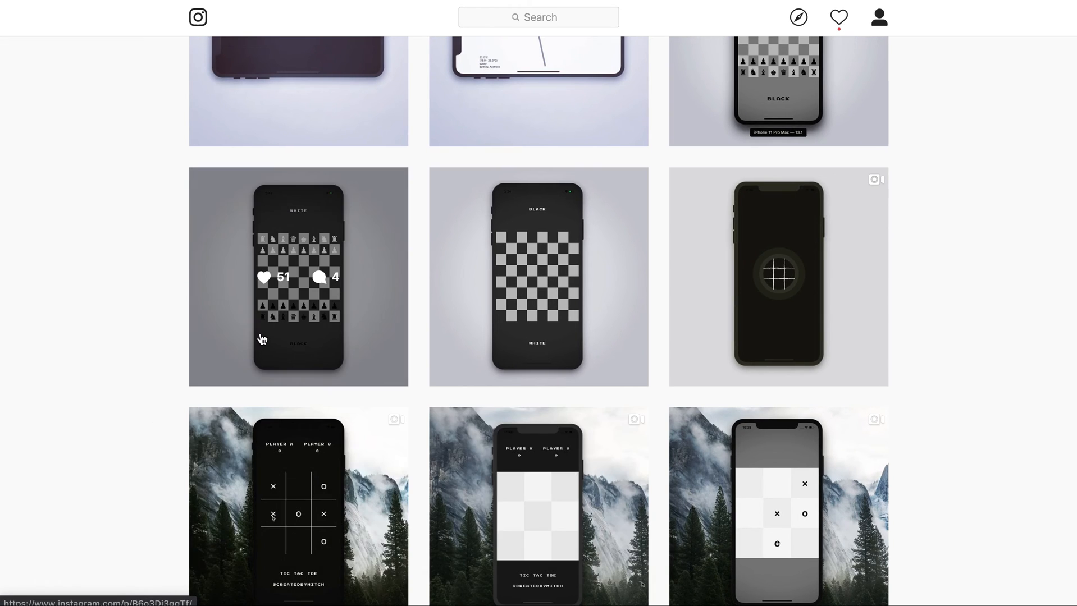
Step: Open the chess board post by createdbymitch from the profile grid
left_click(298, 277)
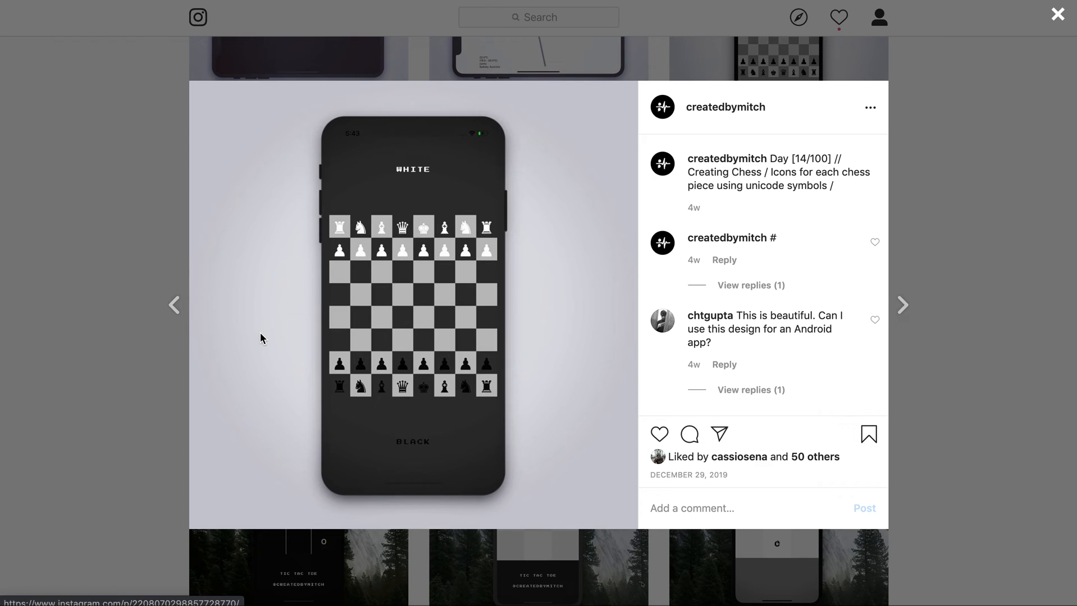
mouse_move(305, 332)
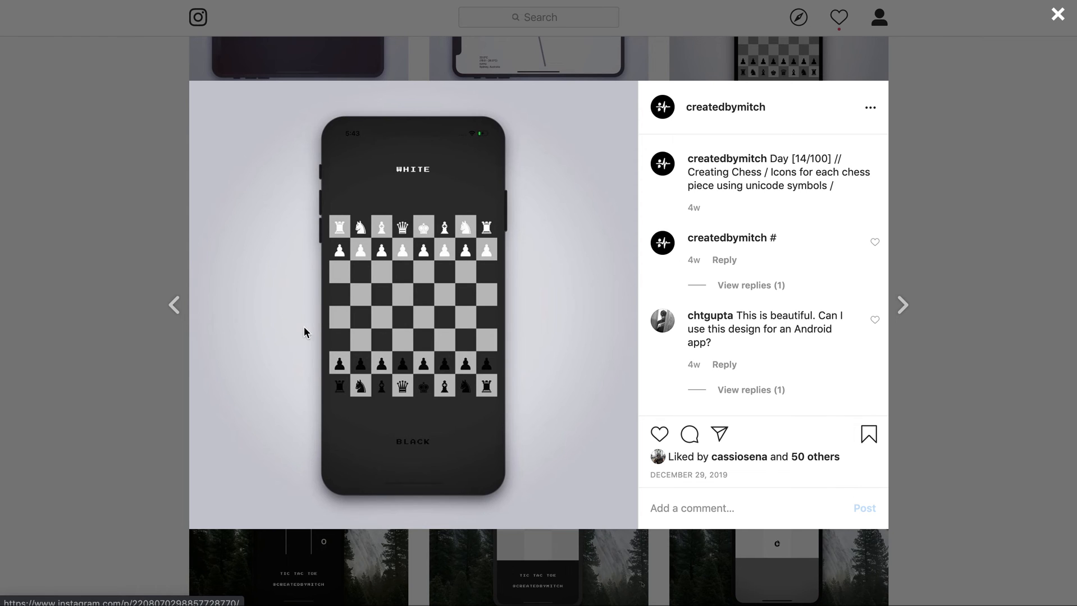
mouse_move(294, 206)
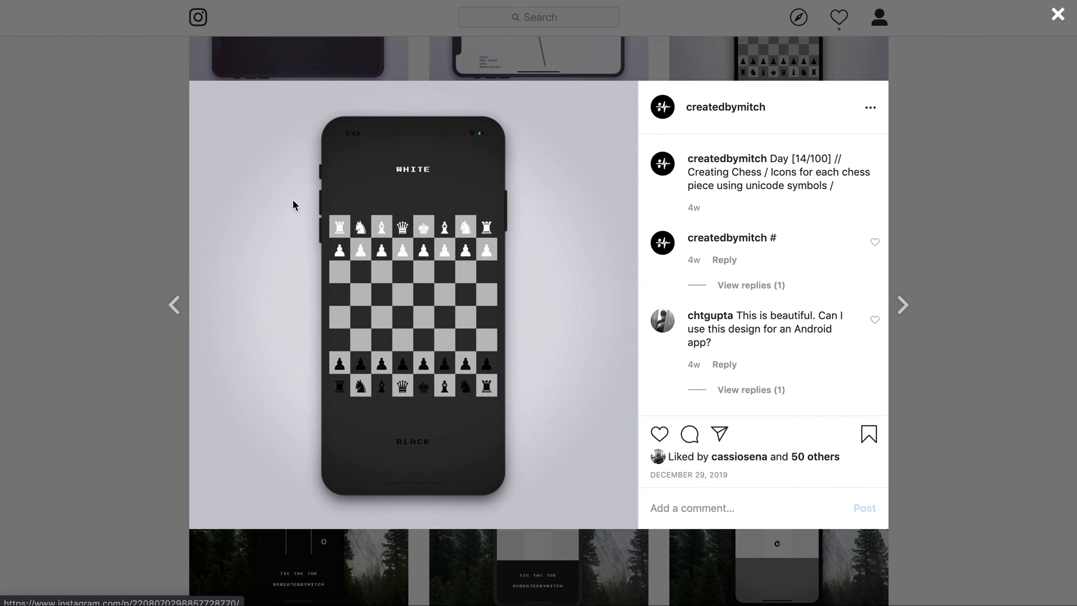
mouse_move(458, 173)
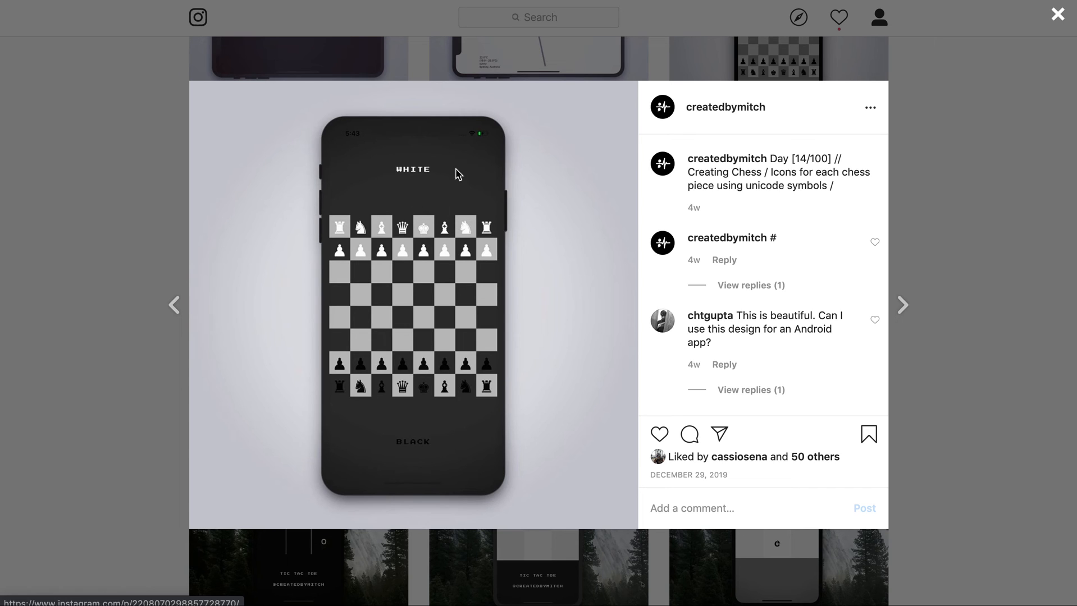
mouse_move(278, 417)
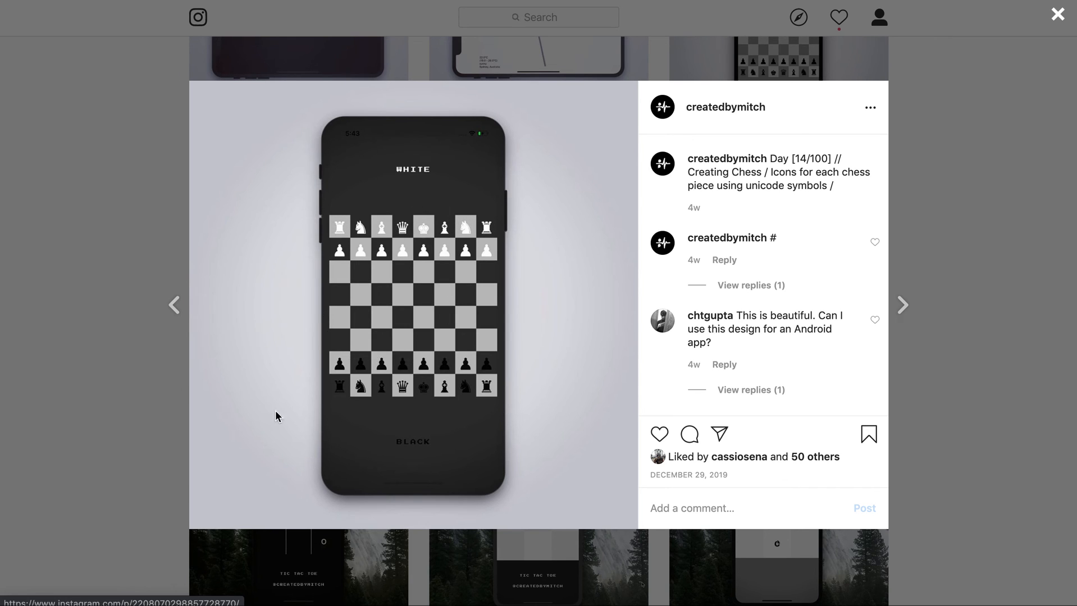
mouse_move(402, 446)
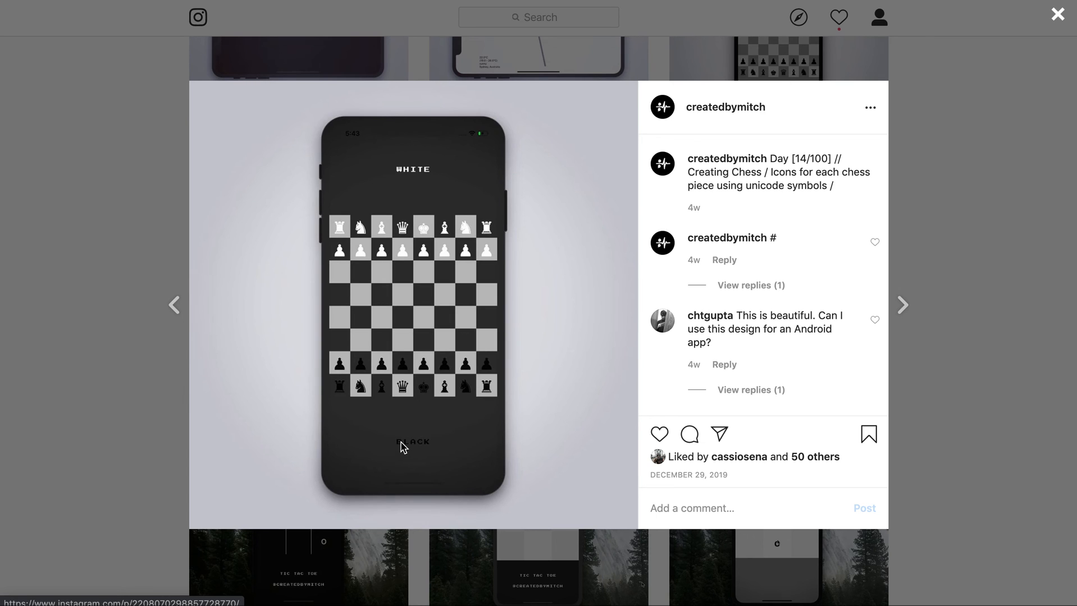
mouse_move(351, 323)
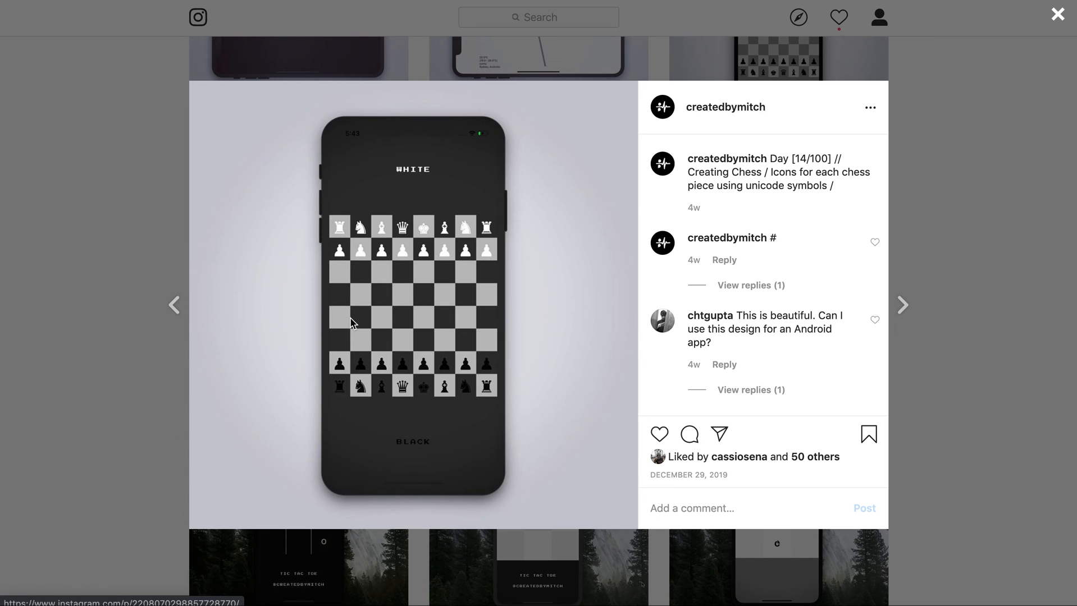
mouse_move(362, 277)
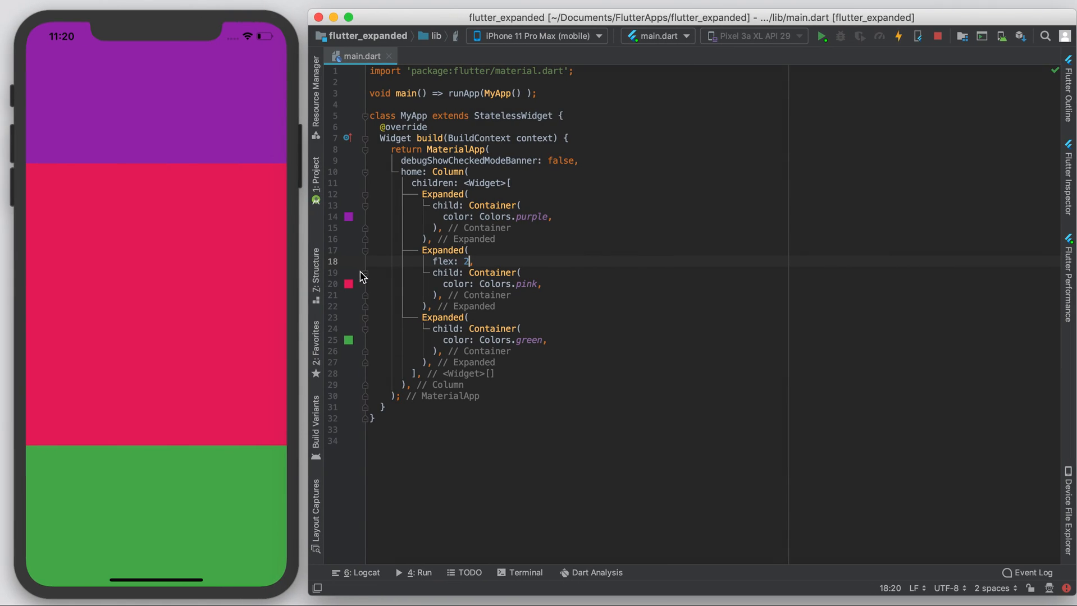
mouse_move(365, 299)
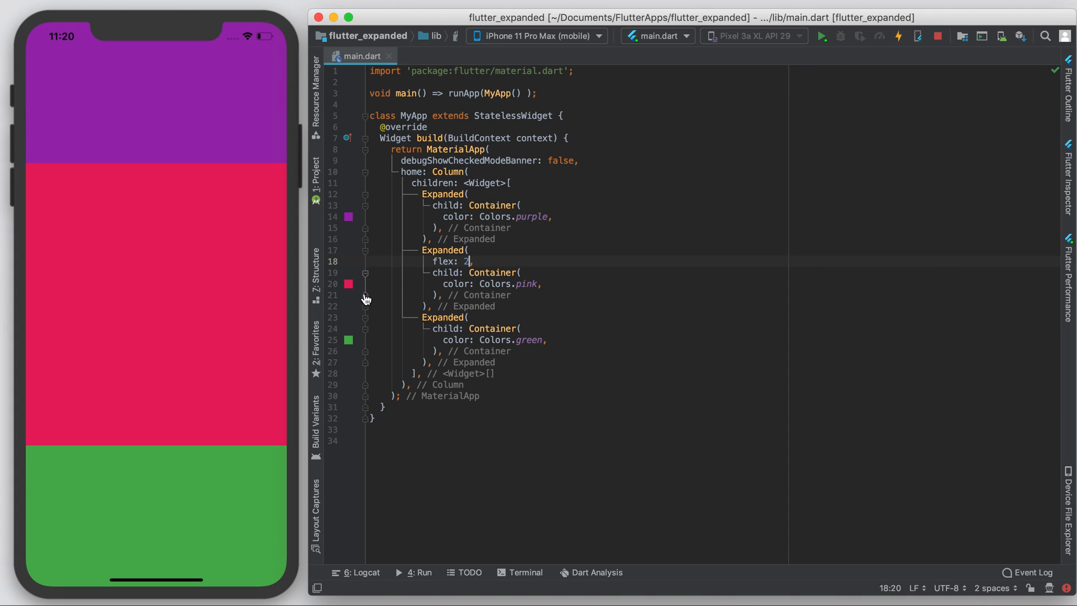
mouse_move(408, 300)
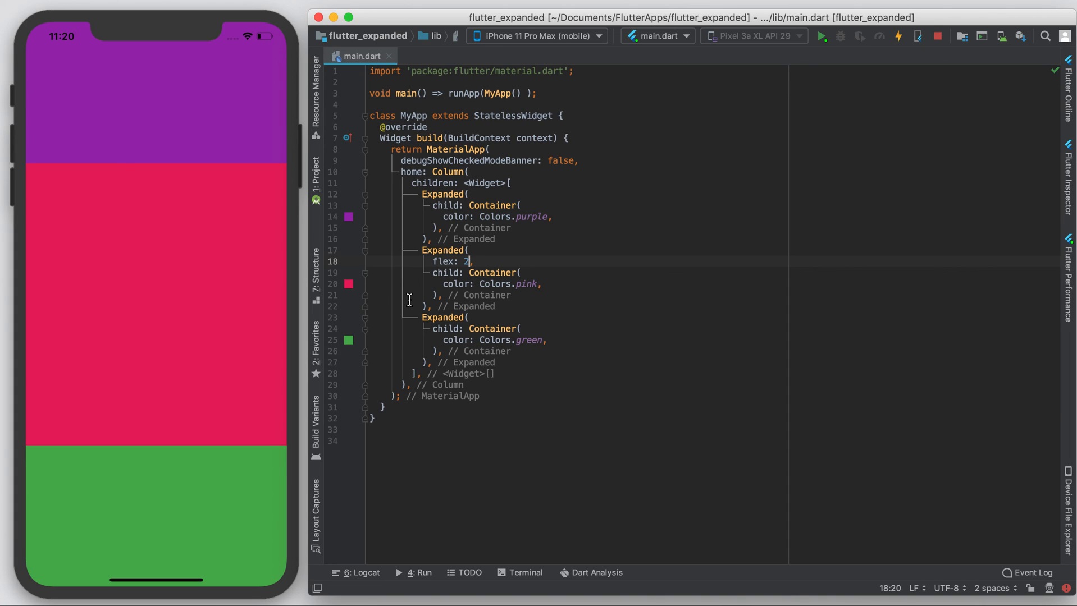